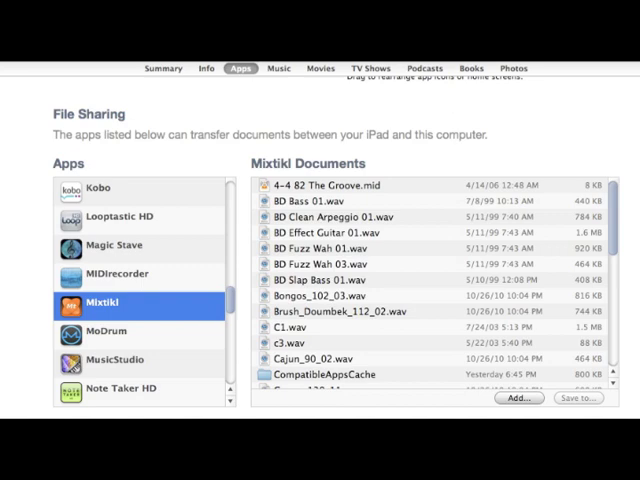
Step: Show the Mixtikl Documents list under iTunes File Sharing for the iPad
click(517, 398)
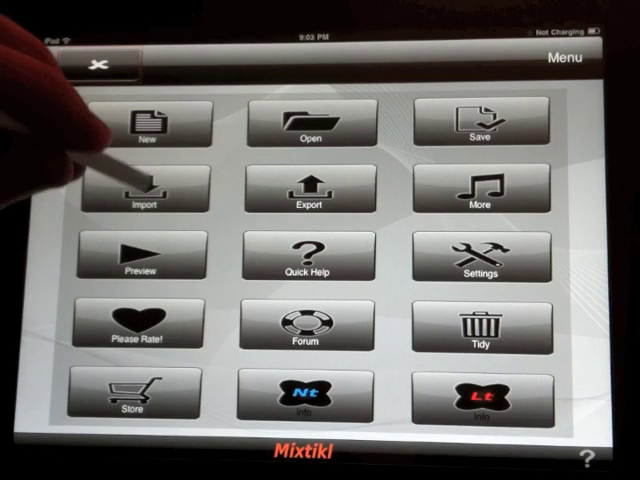
Step: Import the 30 shared files via Menu > Import > Files via iTunes and dismiss the alert
click(142, 188)
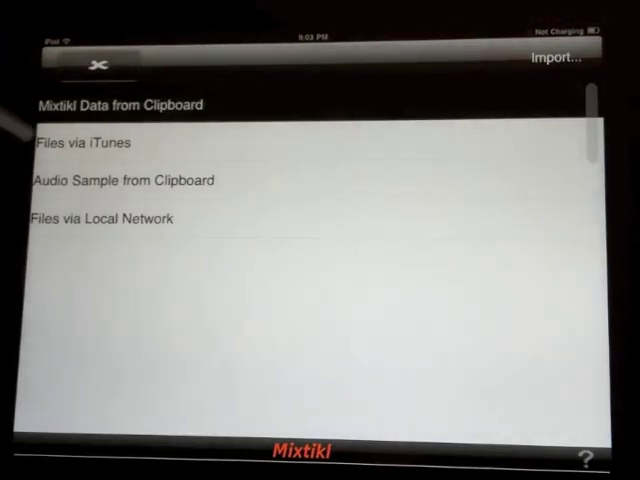
click(82, 143)
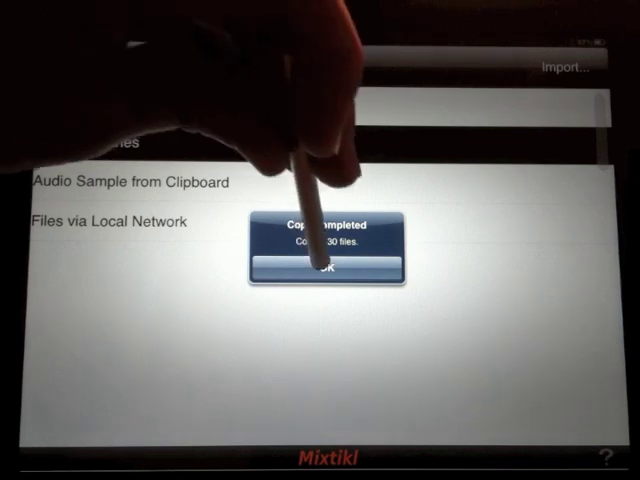
click(323, 268)
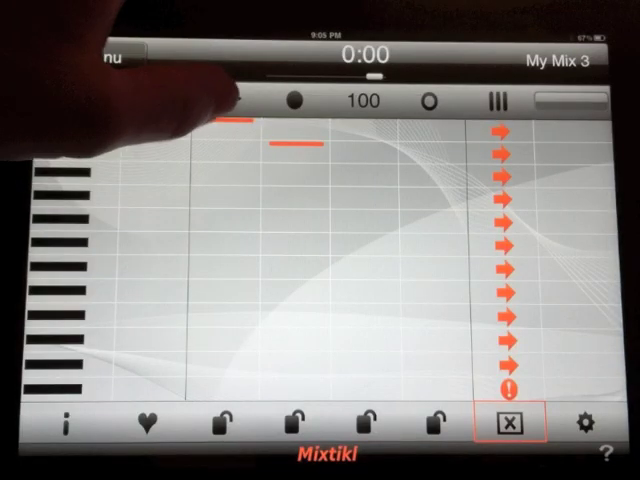
Step: Load the RhodesChord loop into the first cell and Conga_138 into the cell below
click(517, 422)
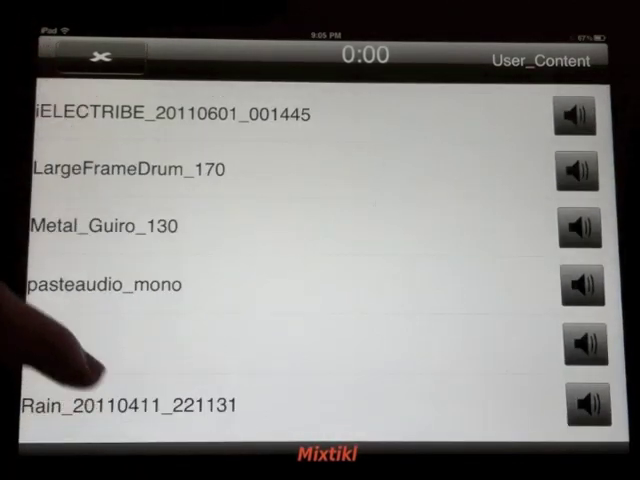
scroll(down, 3)
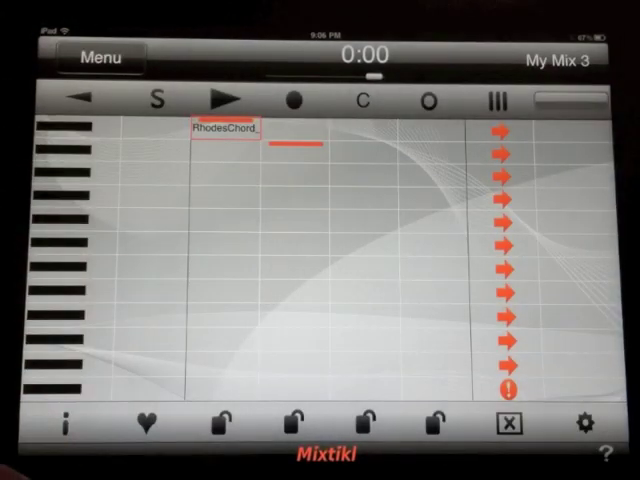
click(224, 99)
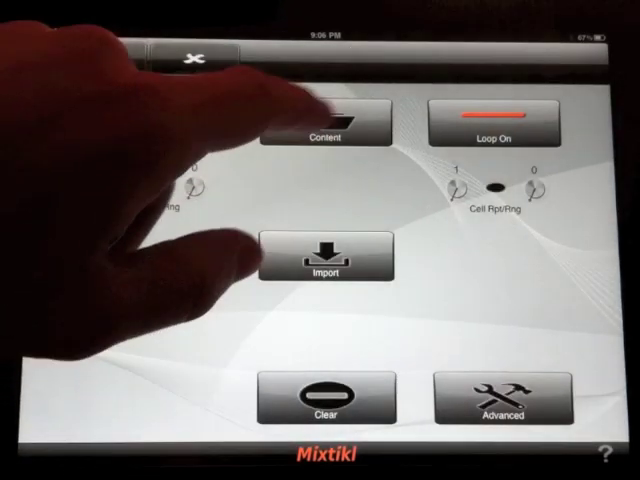
click(325, 120)
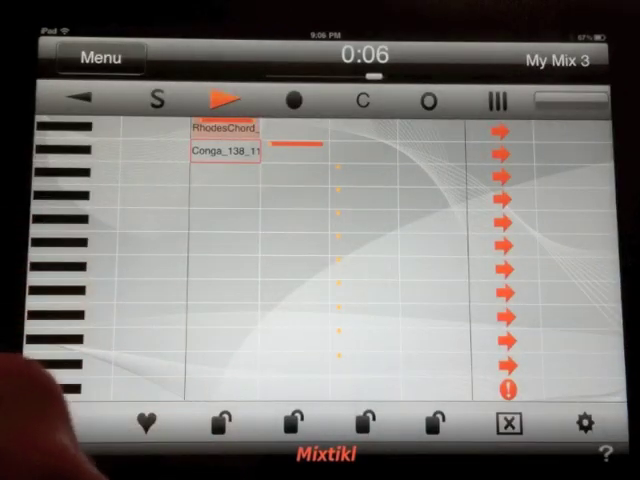
click(225, 154)
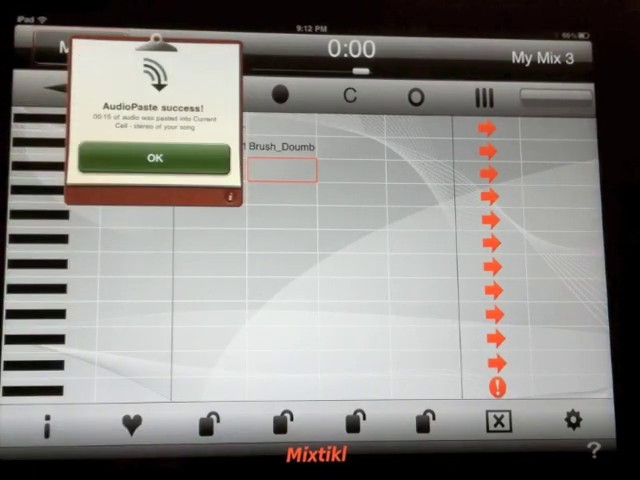
Step: Accept the paste success, default file name and bar-information prompts for the pasted iELECTRIBE clip
click(152, 158)
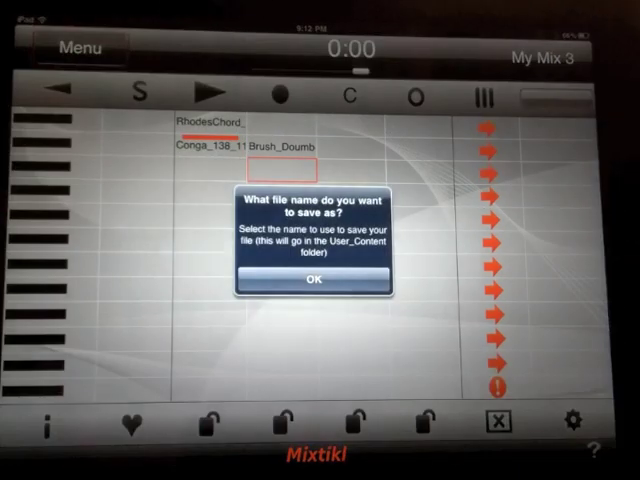
click(315, 281)
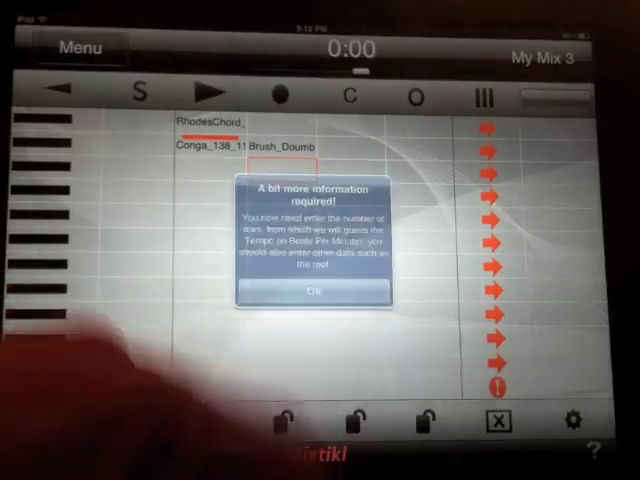
click(313, 291)
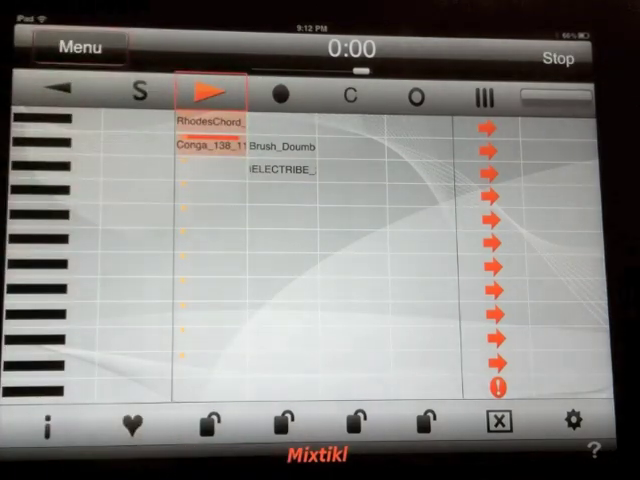
Step: Stop playback and open the 'guitar in A minor' mix
click(207, 89)
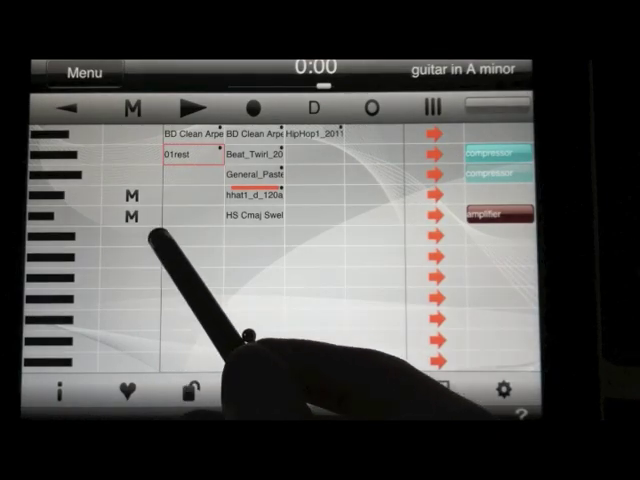
Step: Open the Mix Recording screen showing the All Recordings List
click(185, 108)
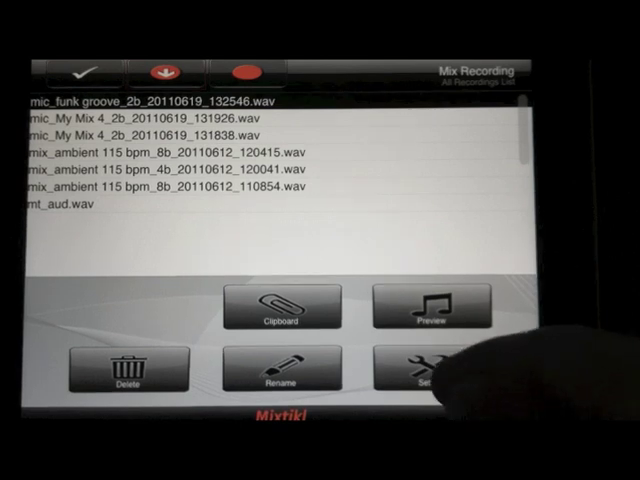
Step: Record the guitar in A minor mix, stop it, and select the new recording for the clipboard
click(430, 370)
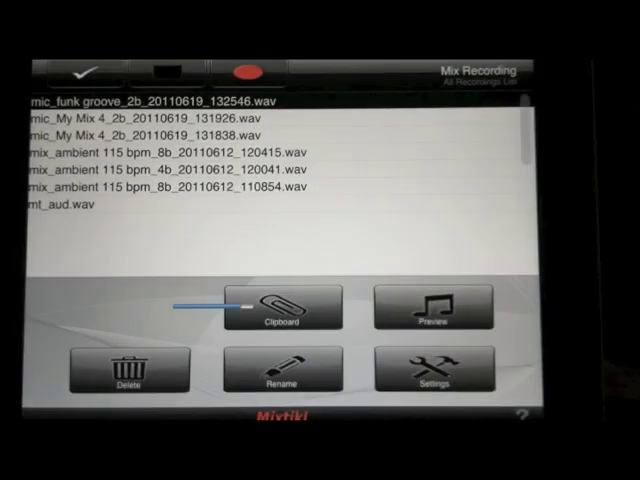
click(243, 70)
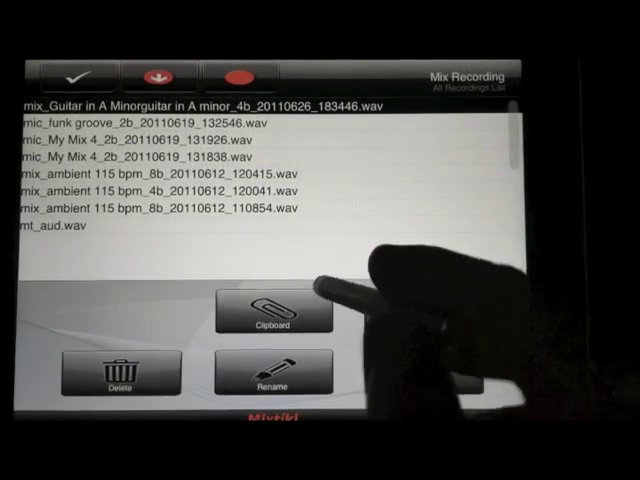
click(272, 313)
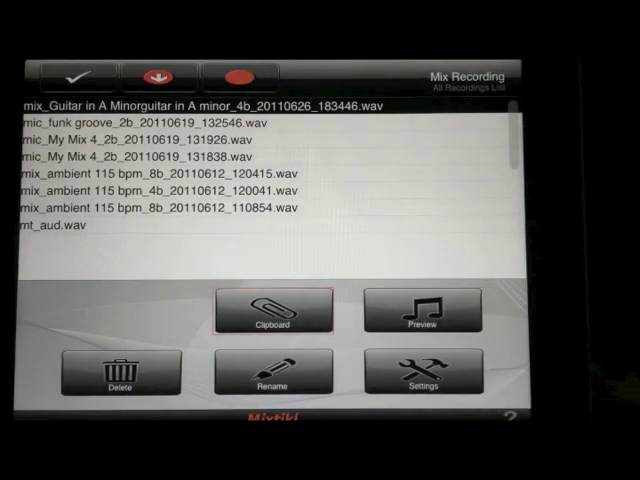
click(274, 311)
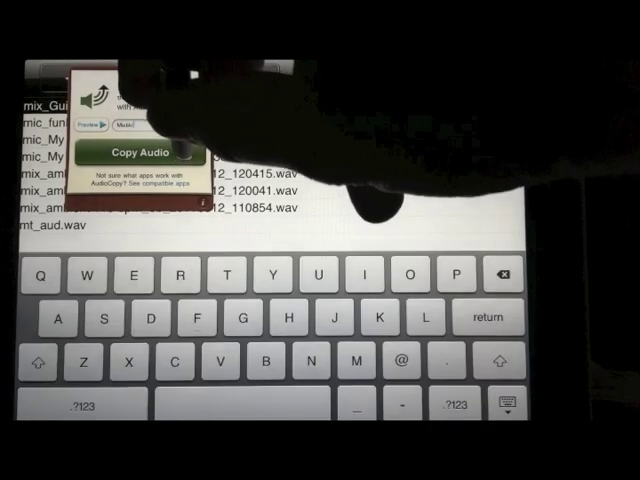
Step: Copy the guitar recording's audio via AudioCopy and close the success notice
click(140, 152)
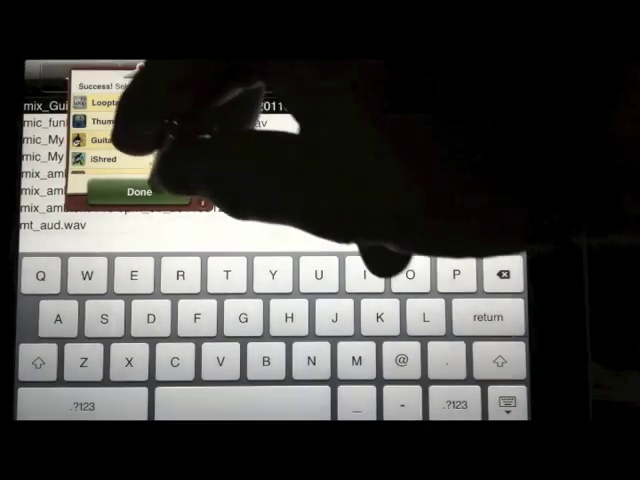
click(138, 192)
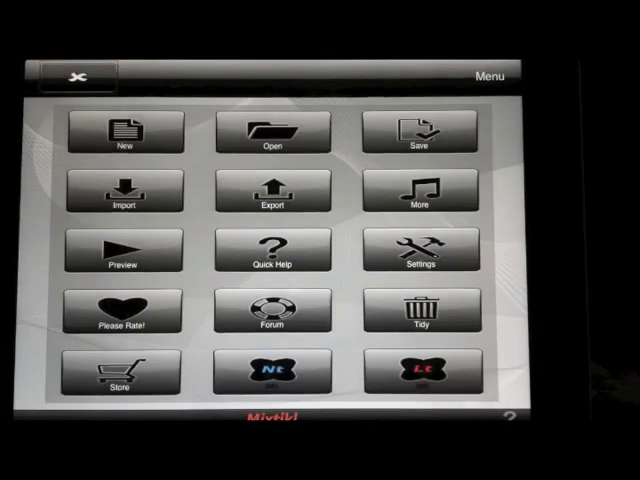
Step: Save the intermorphic folder from Mixtikl Documents to the computer and open it
click(273, 192)
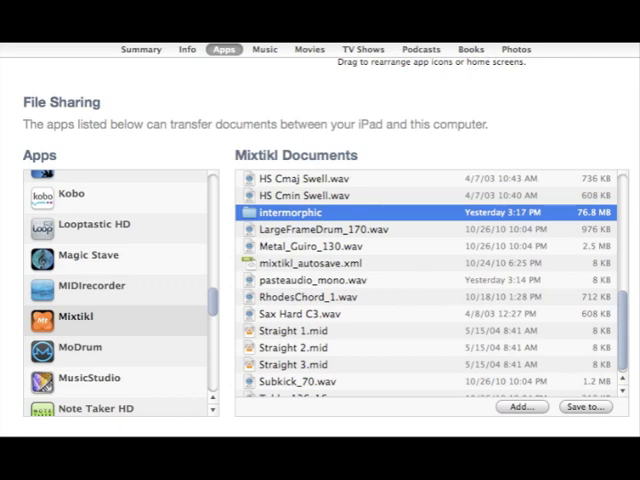
double_click(301, 213)
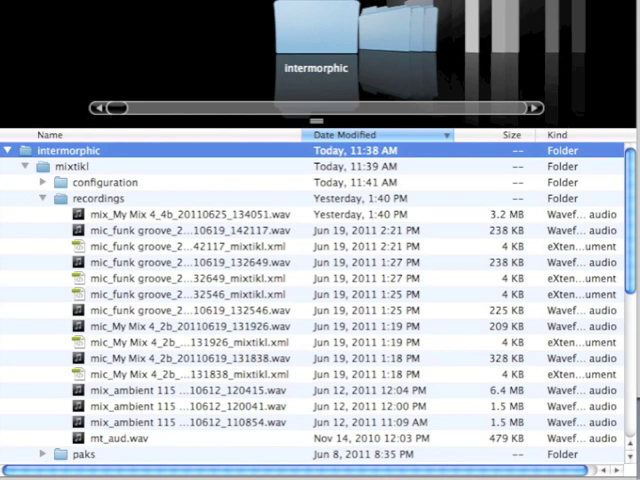